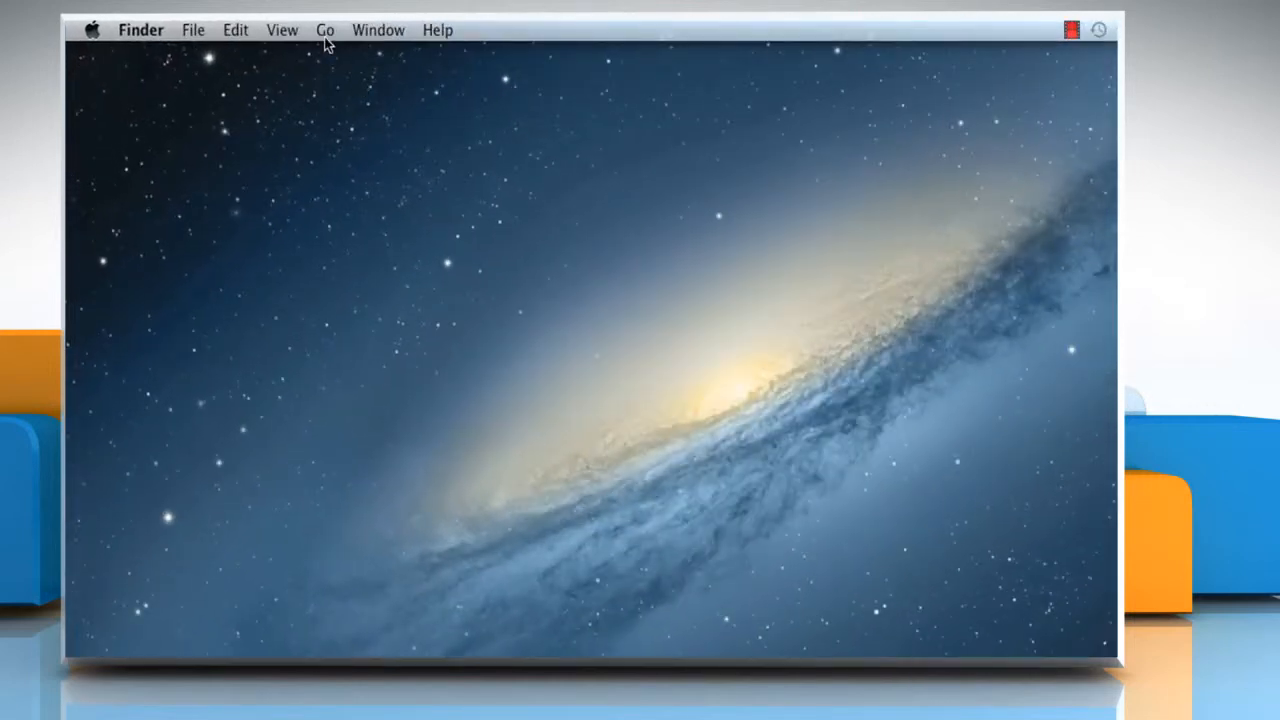
Navigate Finder to the Applications folder via the Go menu.
{"action": "left_click", "coordinate": [324, 30]}
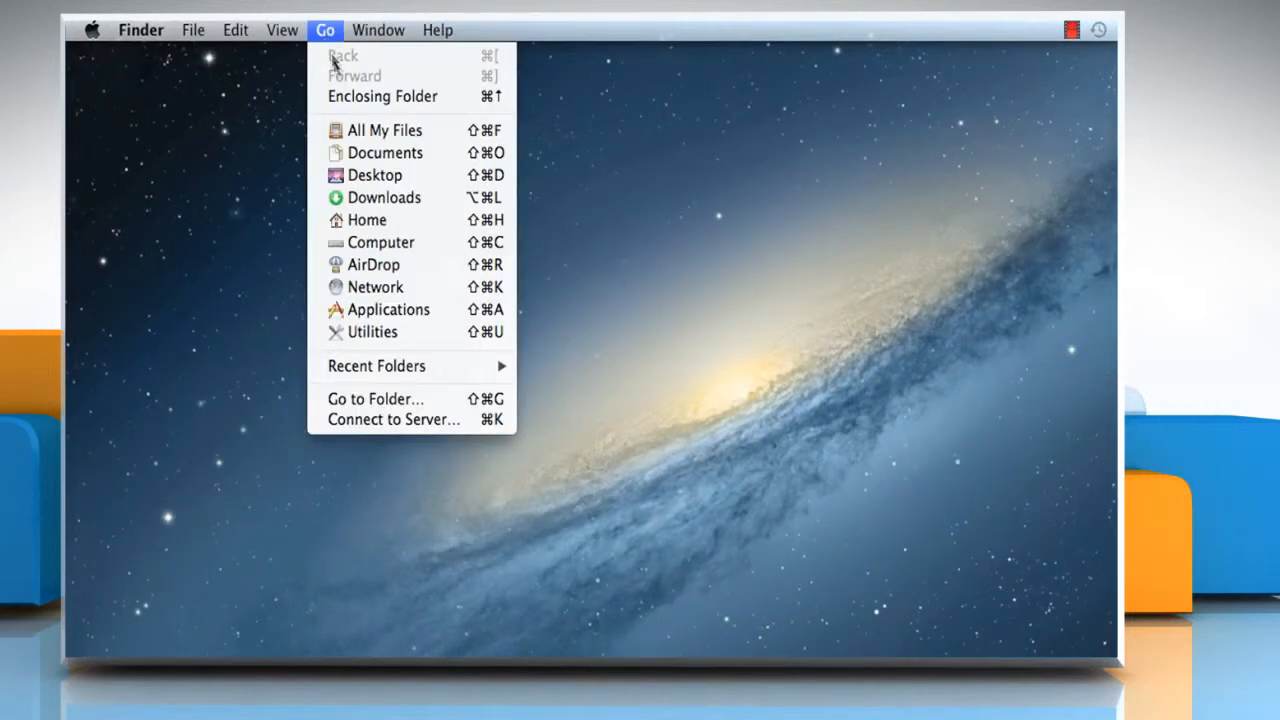
{"action": "left_click", "coordinate": [390, 314]}
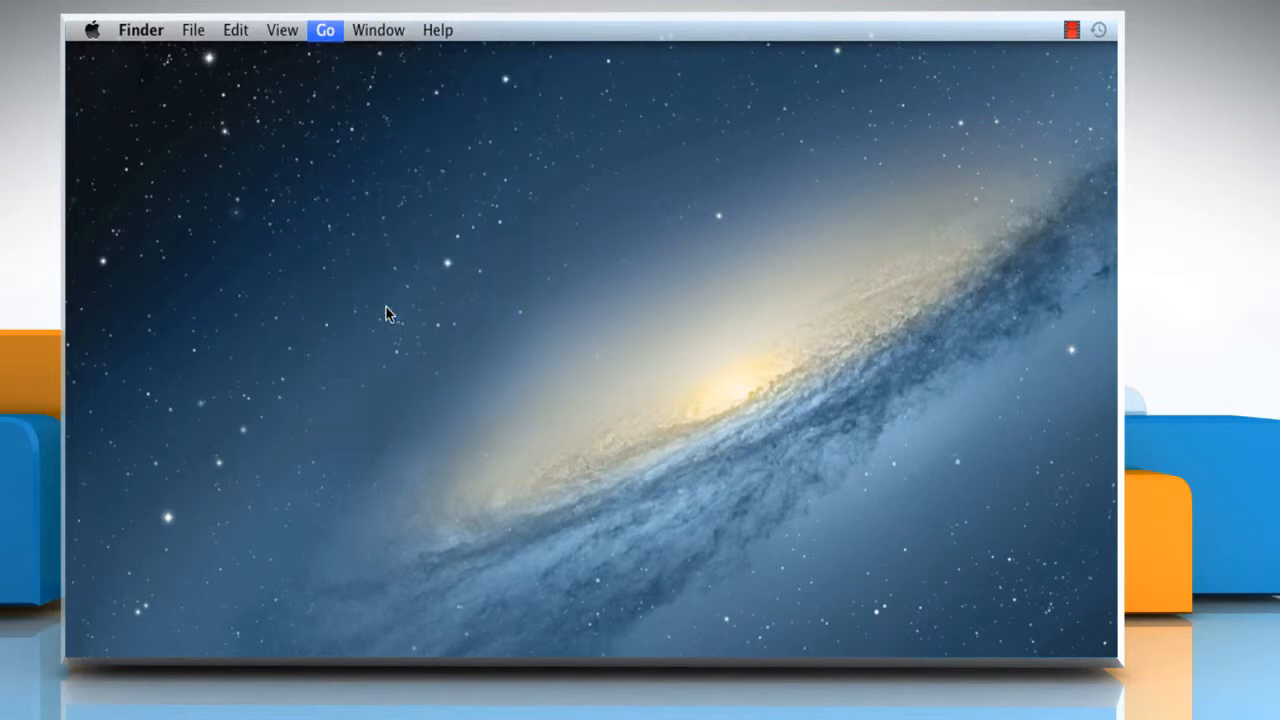
{"action": "left_click", "coordinate": [324, 30]}
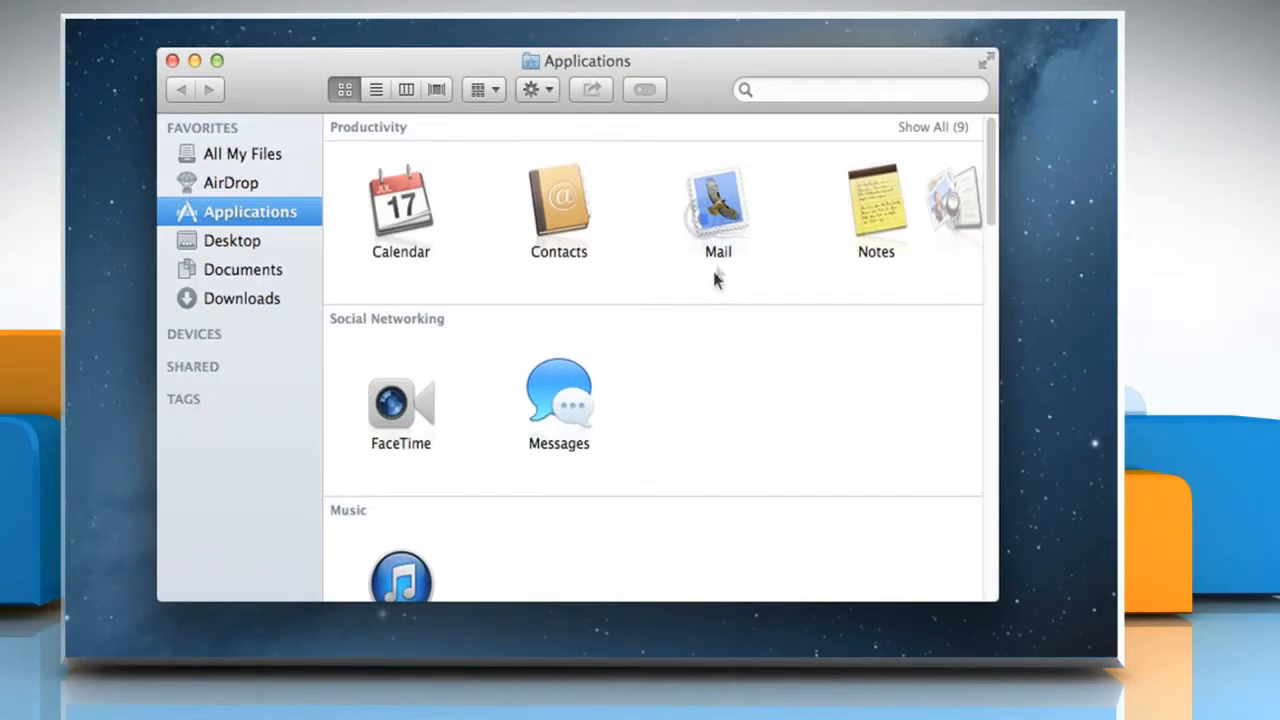
Launch Mail from Applications and bring up its Preferences window on General.
{"action": "double_click", "coordinate": [718, 204]}
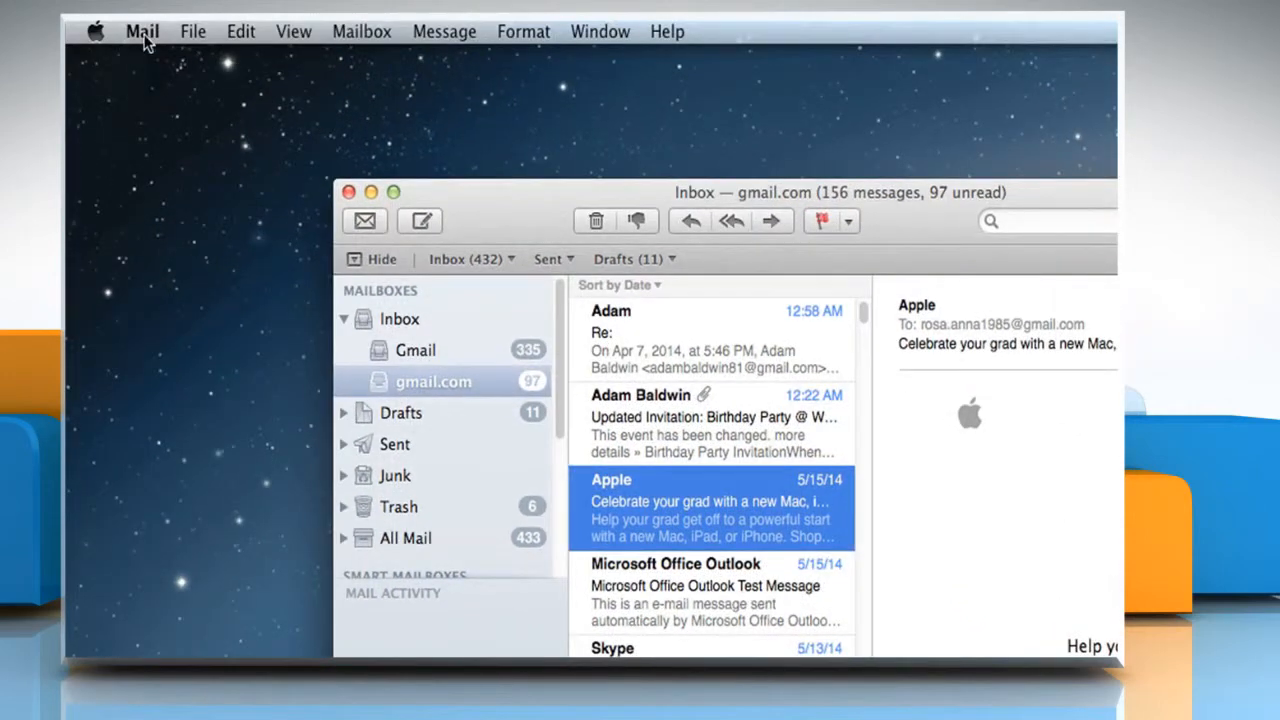
{"action": "left_click", "coordinate": [140, 32]}
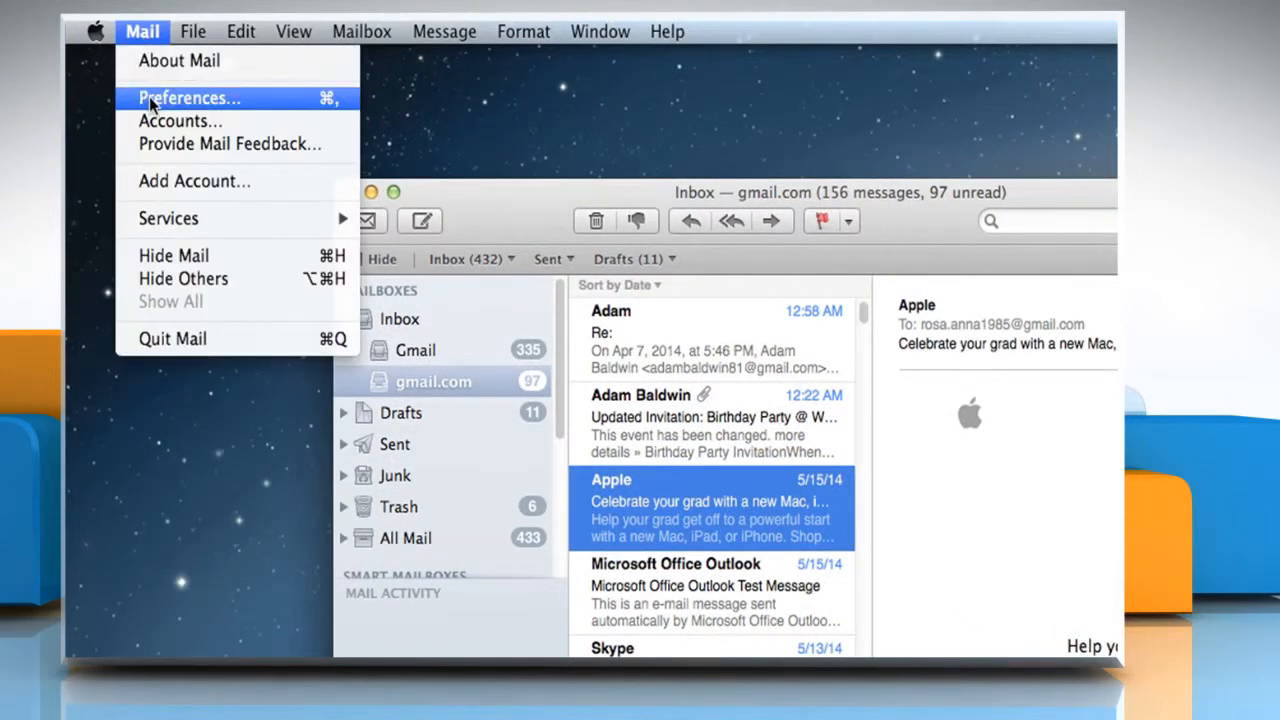
{"action": "left_click", "coordinate": [188, 96]}
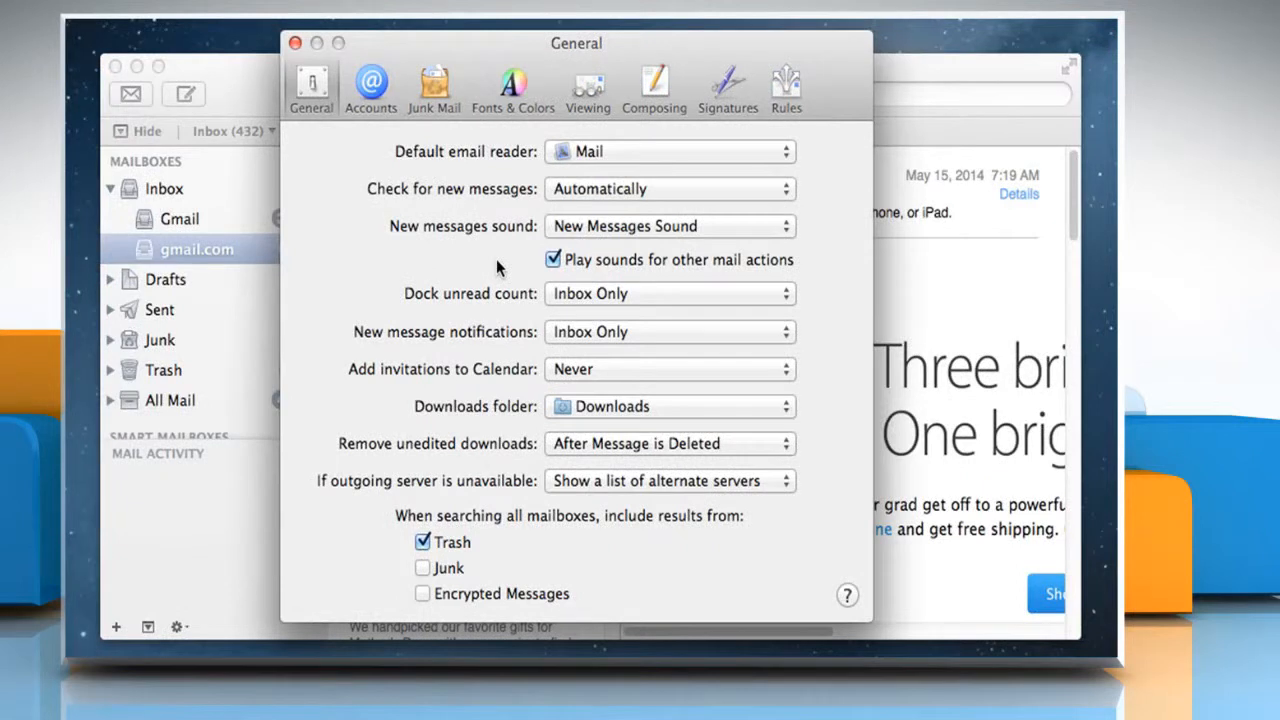
In Composing preferences, set 'Send new messages from' to the Anna Auria account.
{"action": "left_click", "coordinate": [654, 88]}
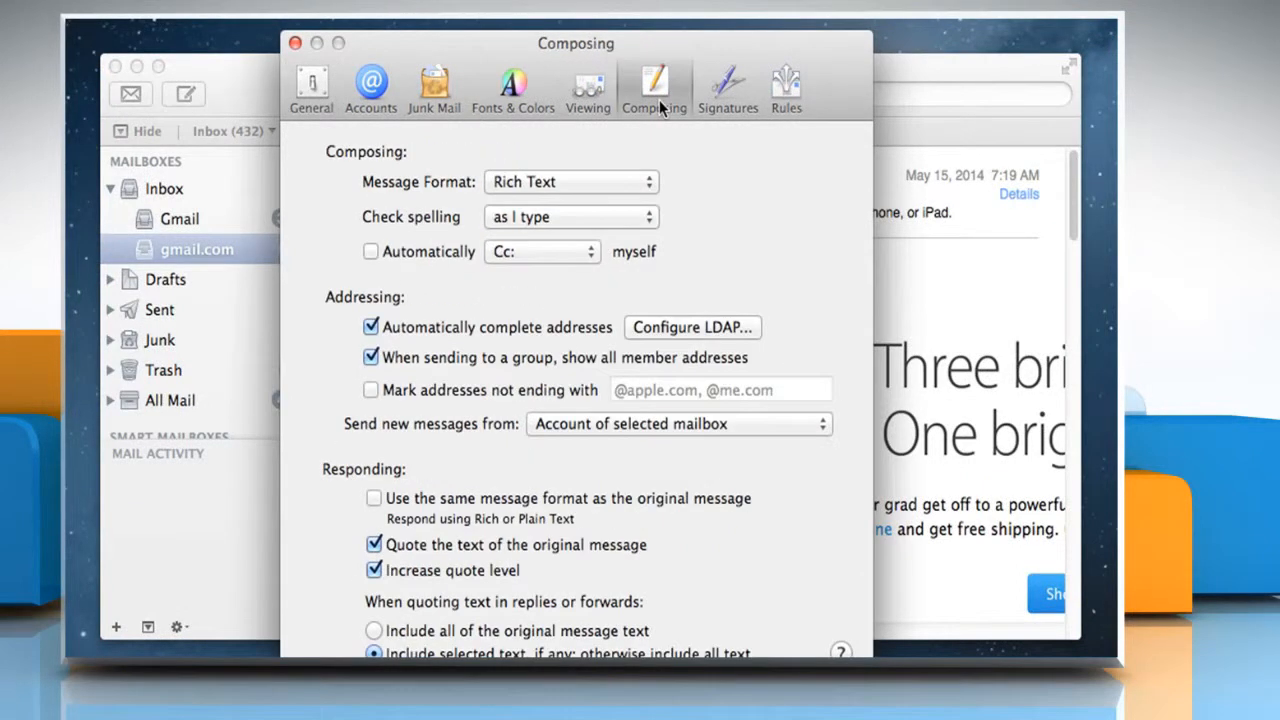
{"action": "mouse_move", "coordinate": [856, 288]}
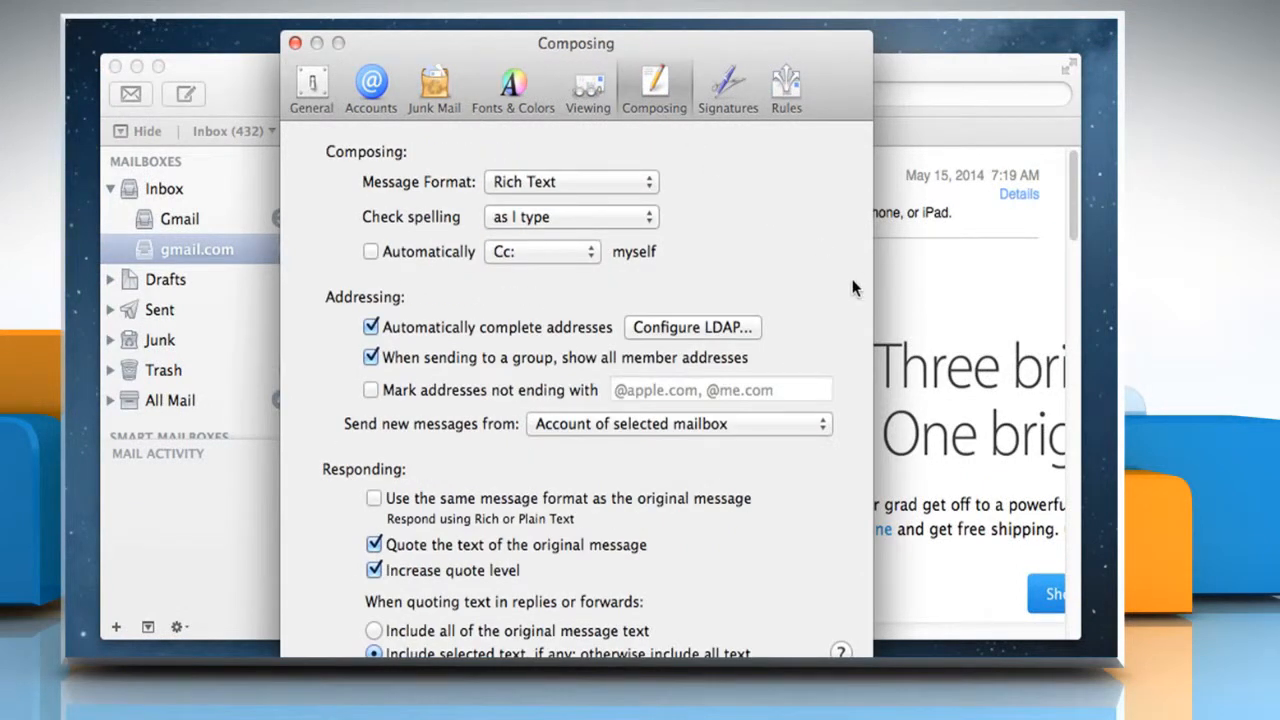
{"action": "left_click", "coordinate": [678, 424]}
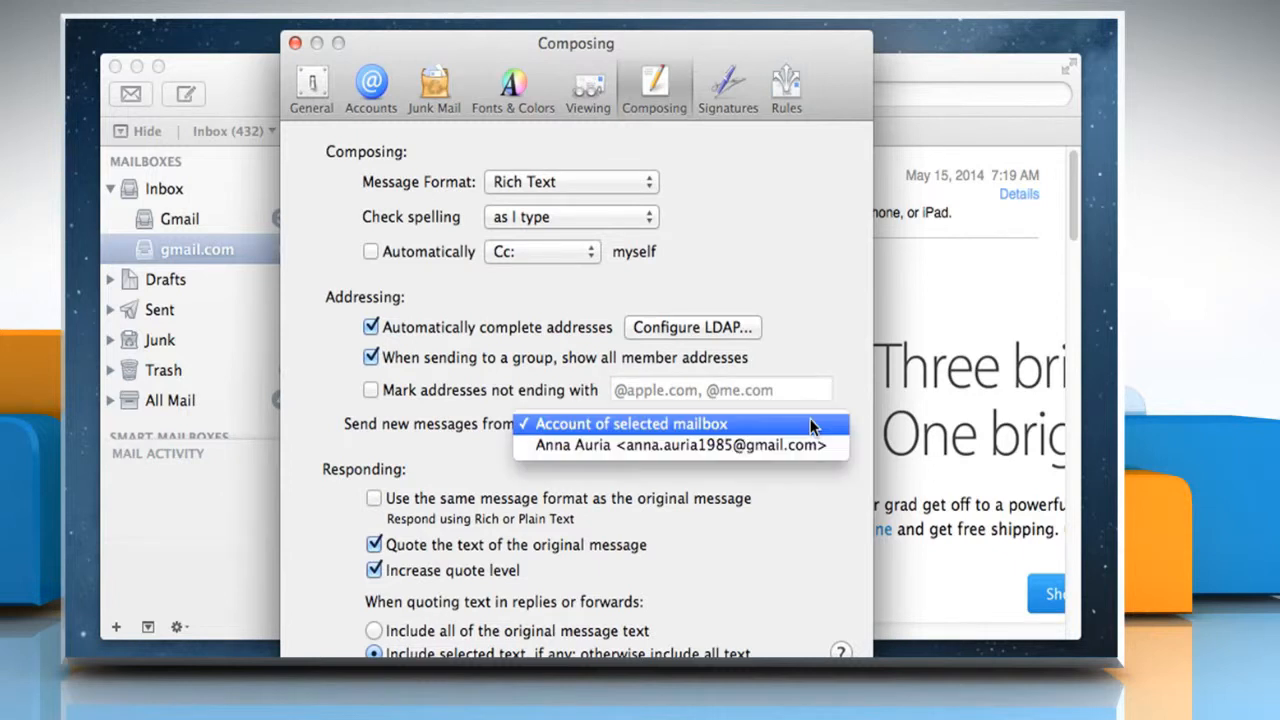
{"action": "left_click", "coordinate": [680, 444]}
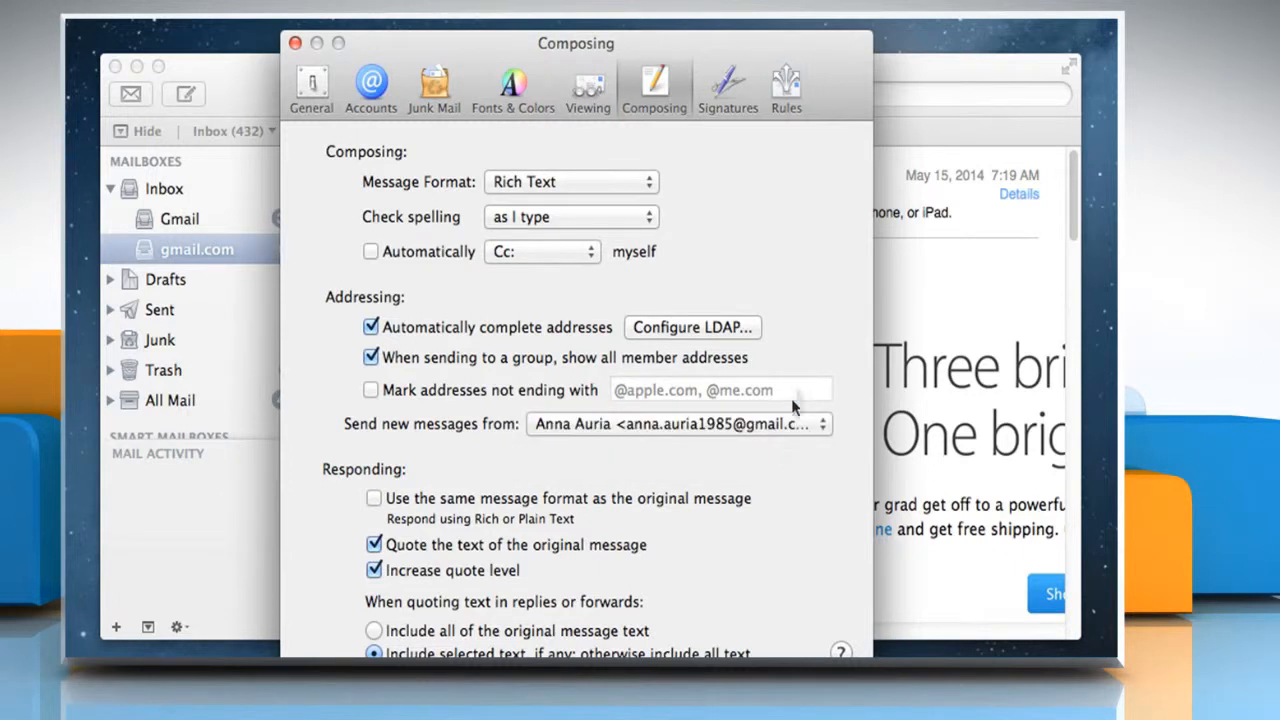